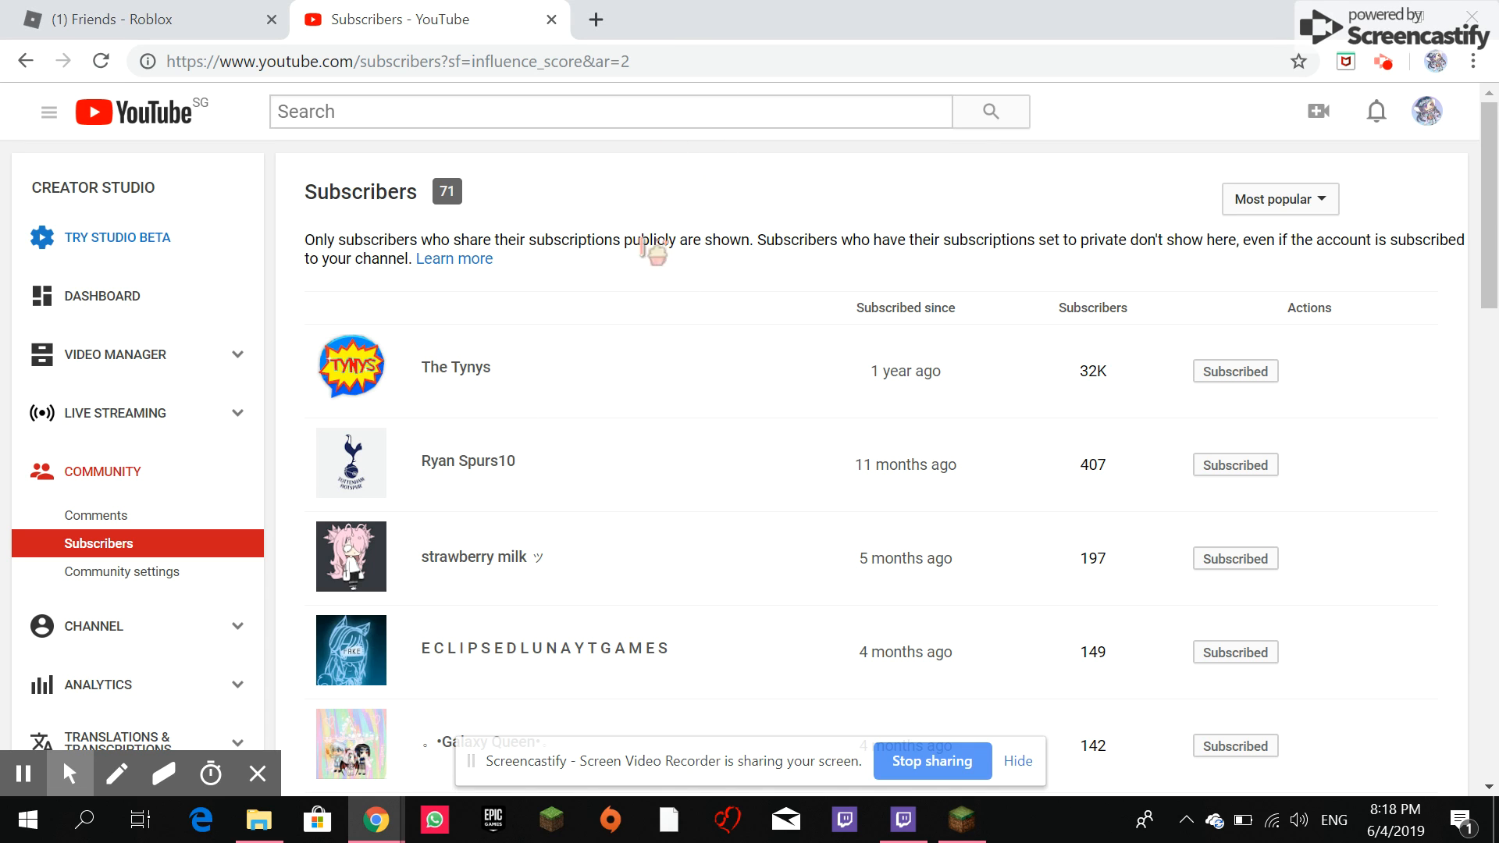
{"action": "mouse_move", "coordinate": [667, 115]}
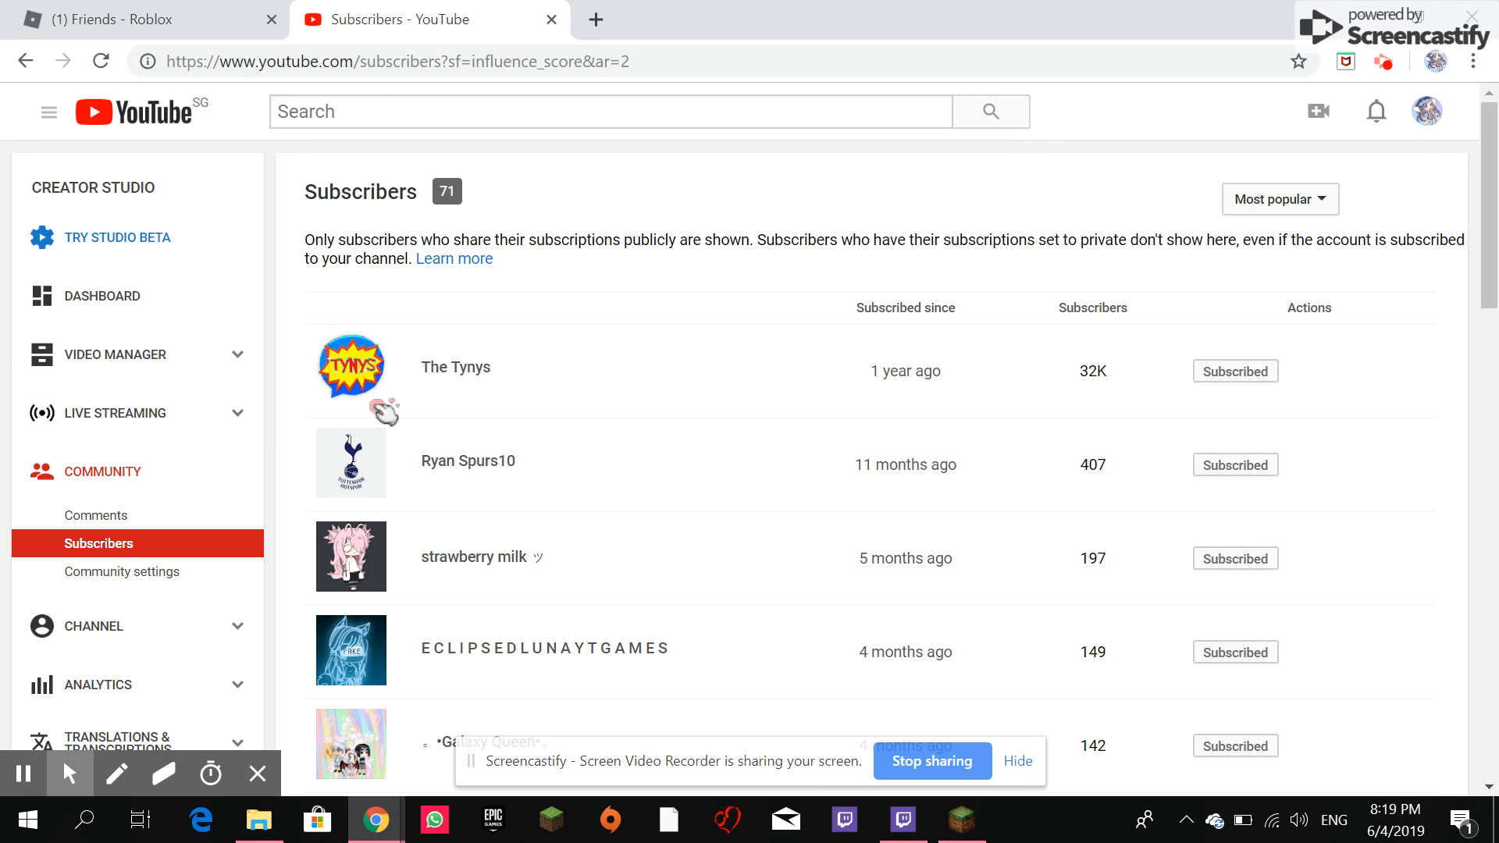
{"action": "mouse_move", "coordinate": [434, 332]}
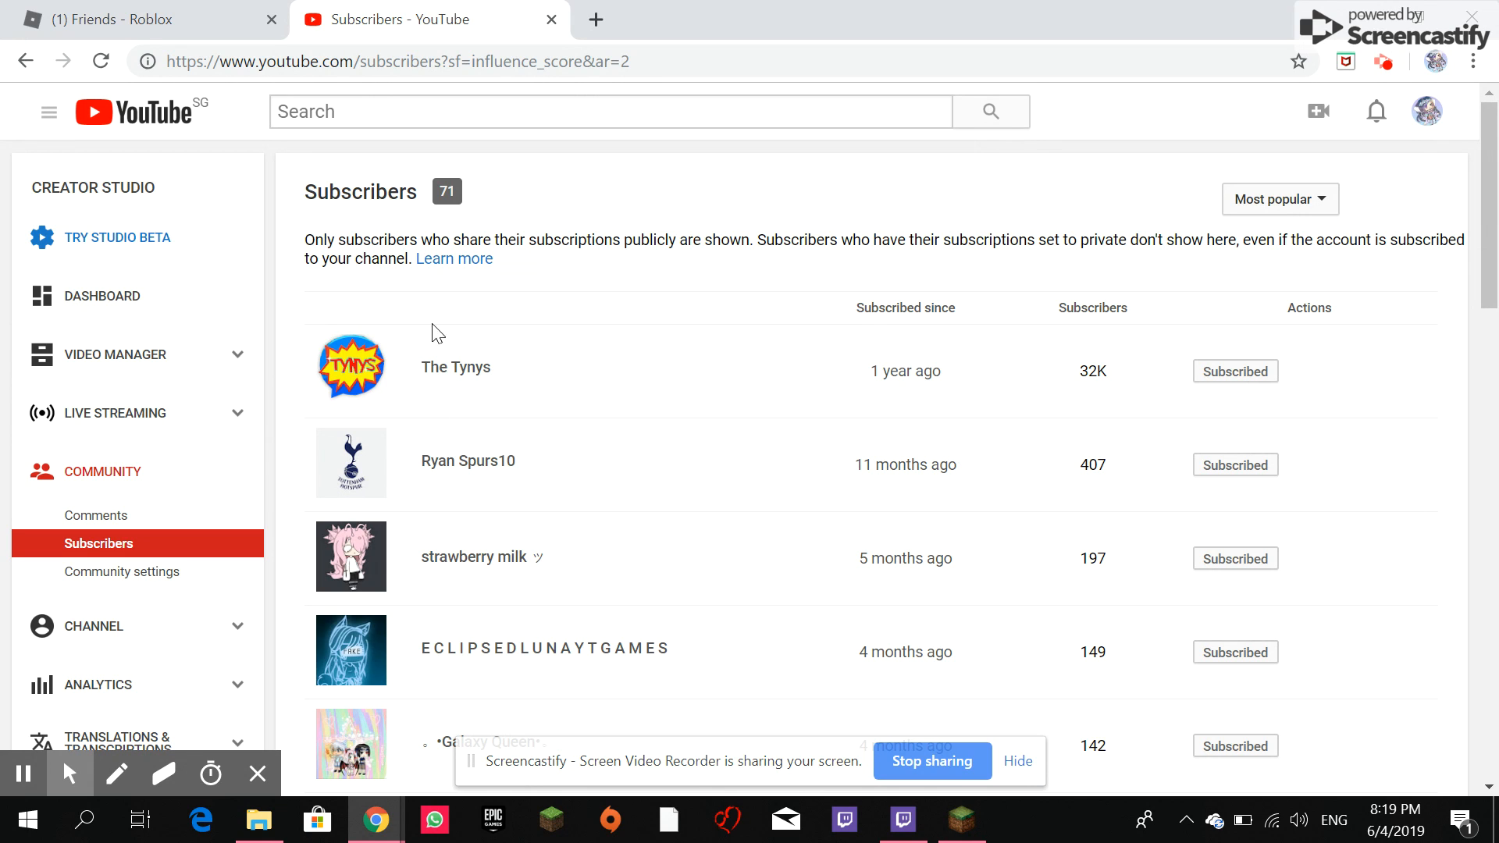
{"action": "mouse_move", "coordinate": [873, 400]}
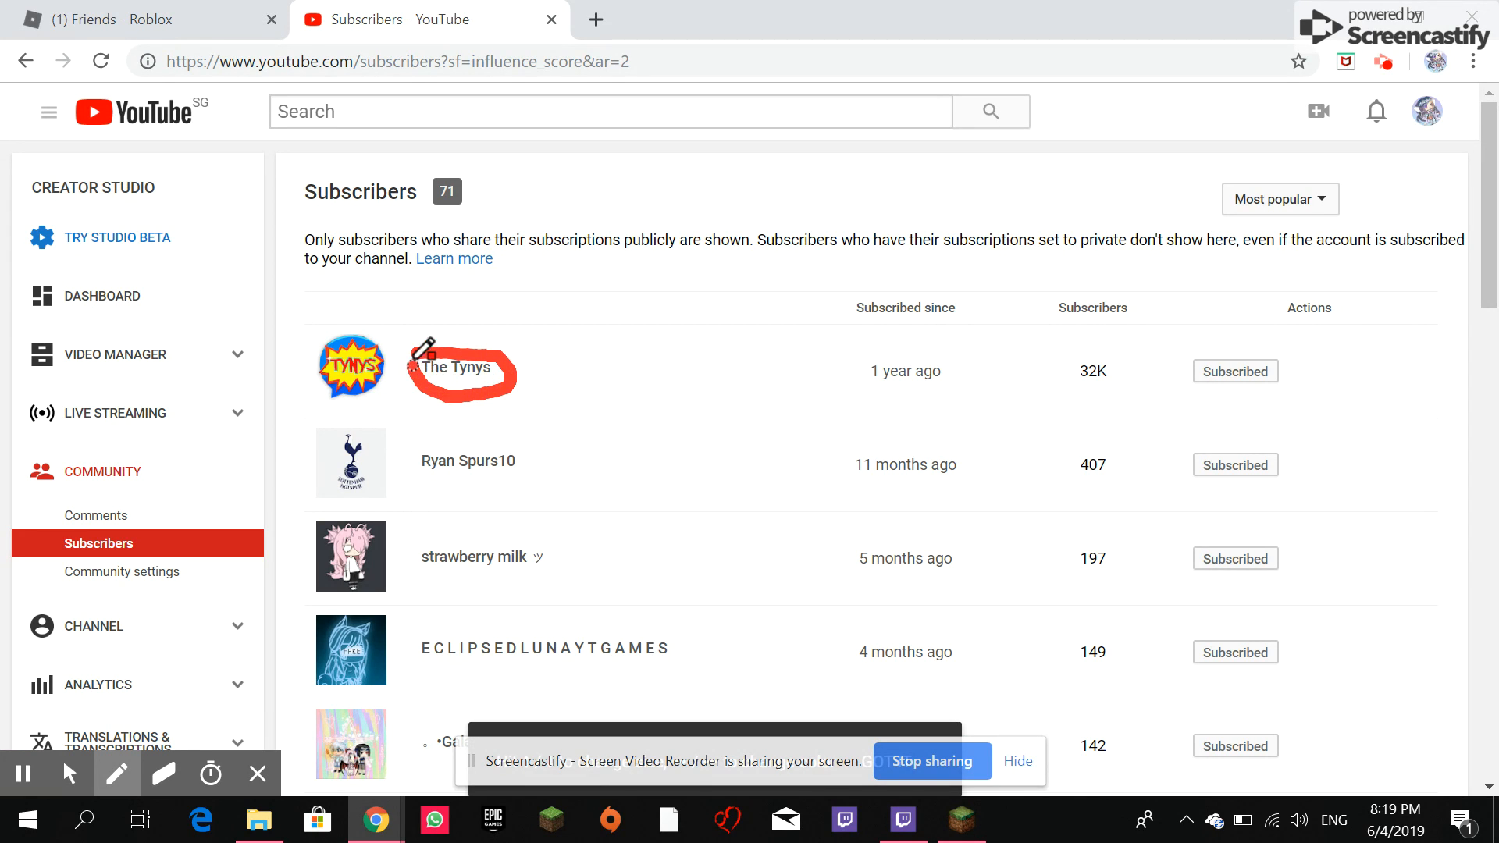
{"action": "mouse_move", "coordinate": [545, 367]}
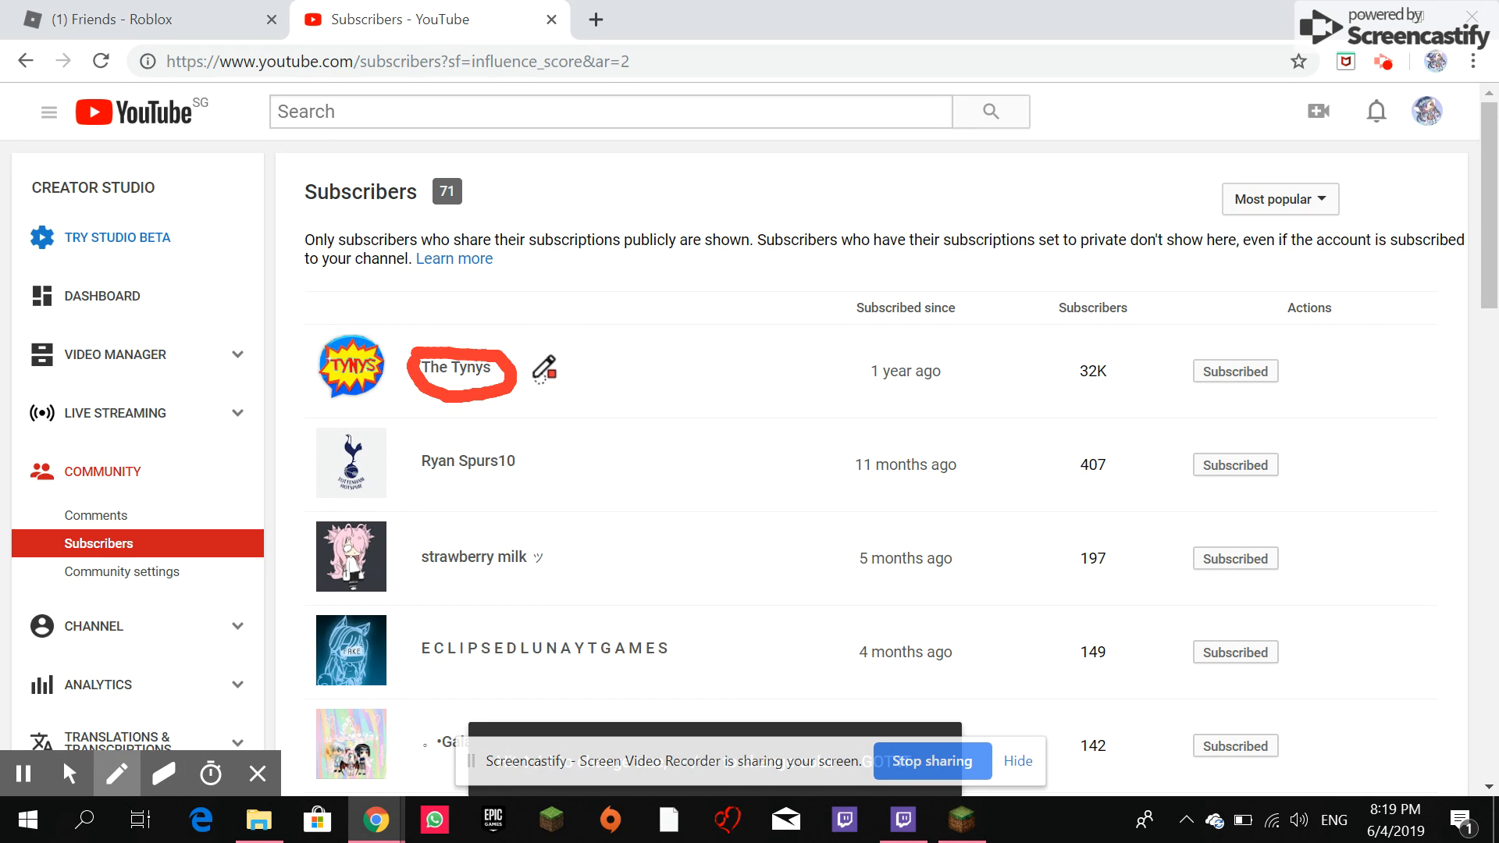
Step: Draw a red pen arrow from The Tynys toward its '1 year ago' subscription date
{"action": "left_click_drag", "start_coordinate": [535, 373], "coordinate": [851, 352]}
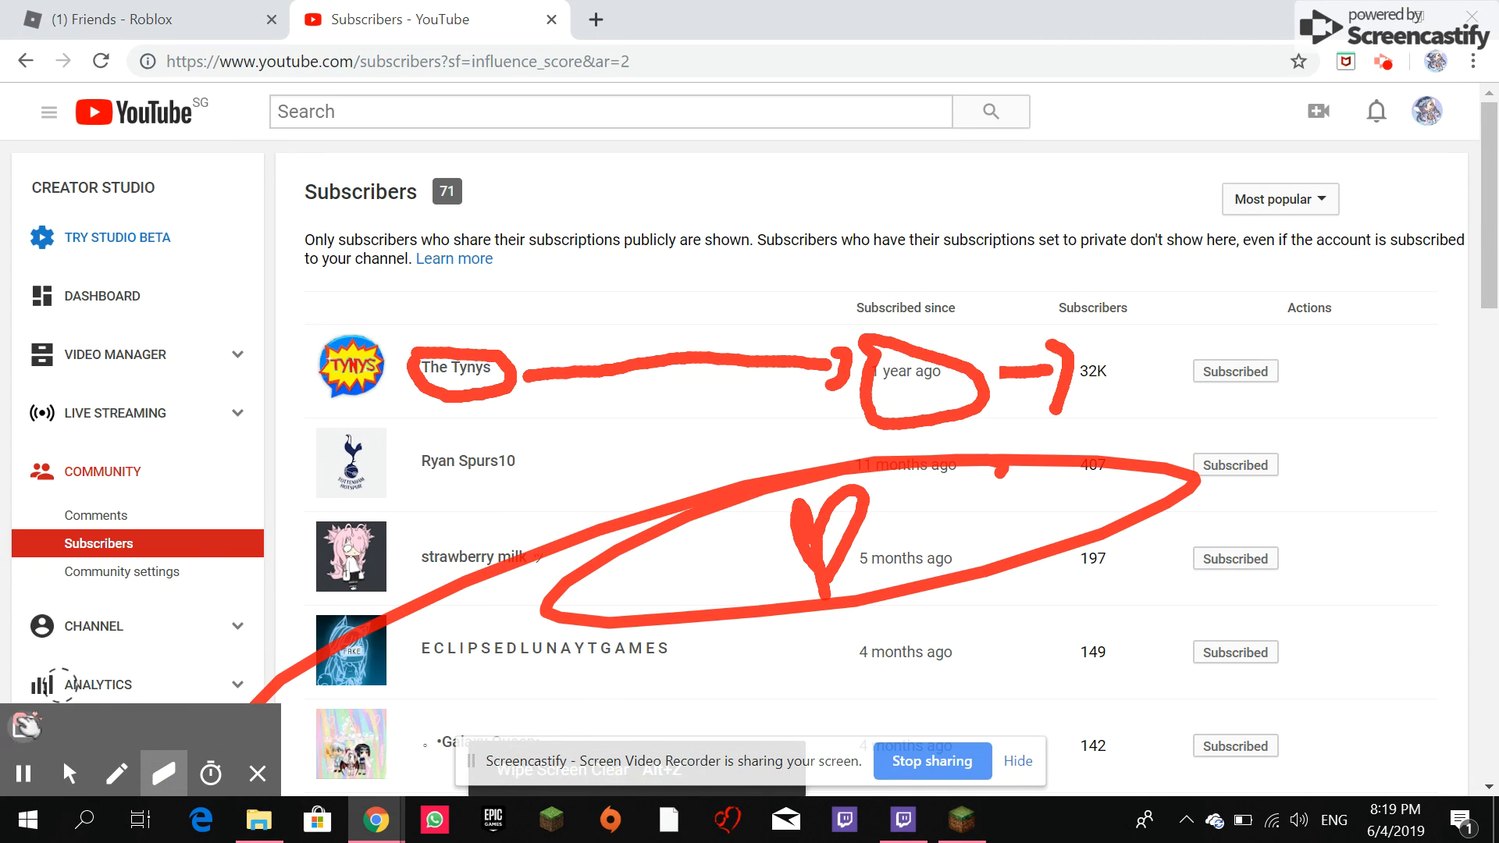
Step: Clear the old red drawings, then draw a red arrow toward The Tynys' '1 year ago' date
{"action": "left_click", "coordinate": [163, 772]}
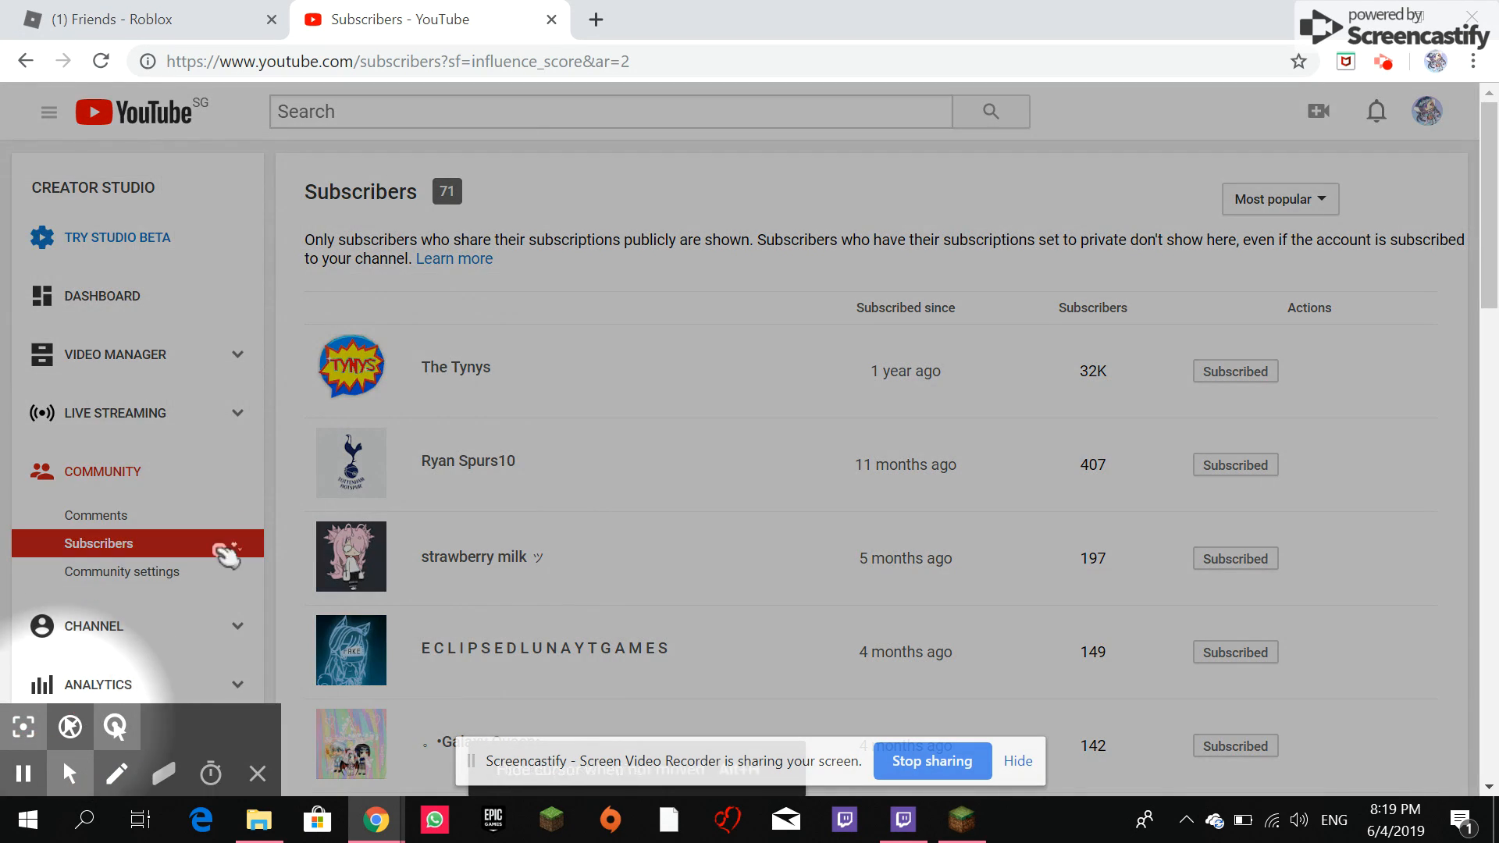
{"action": "mouse_move", "coordinate": [351, 366]}
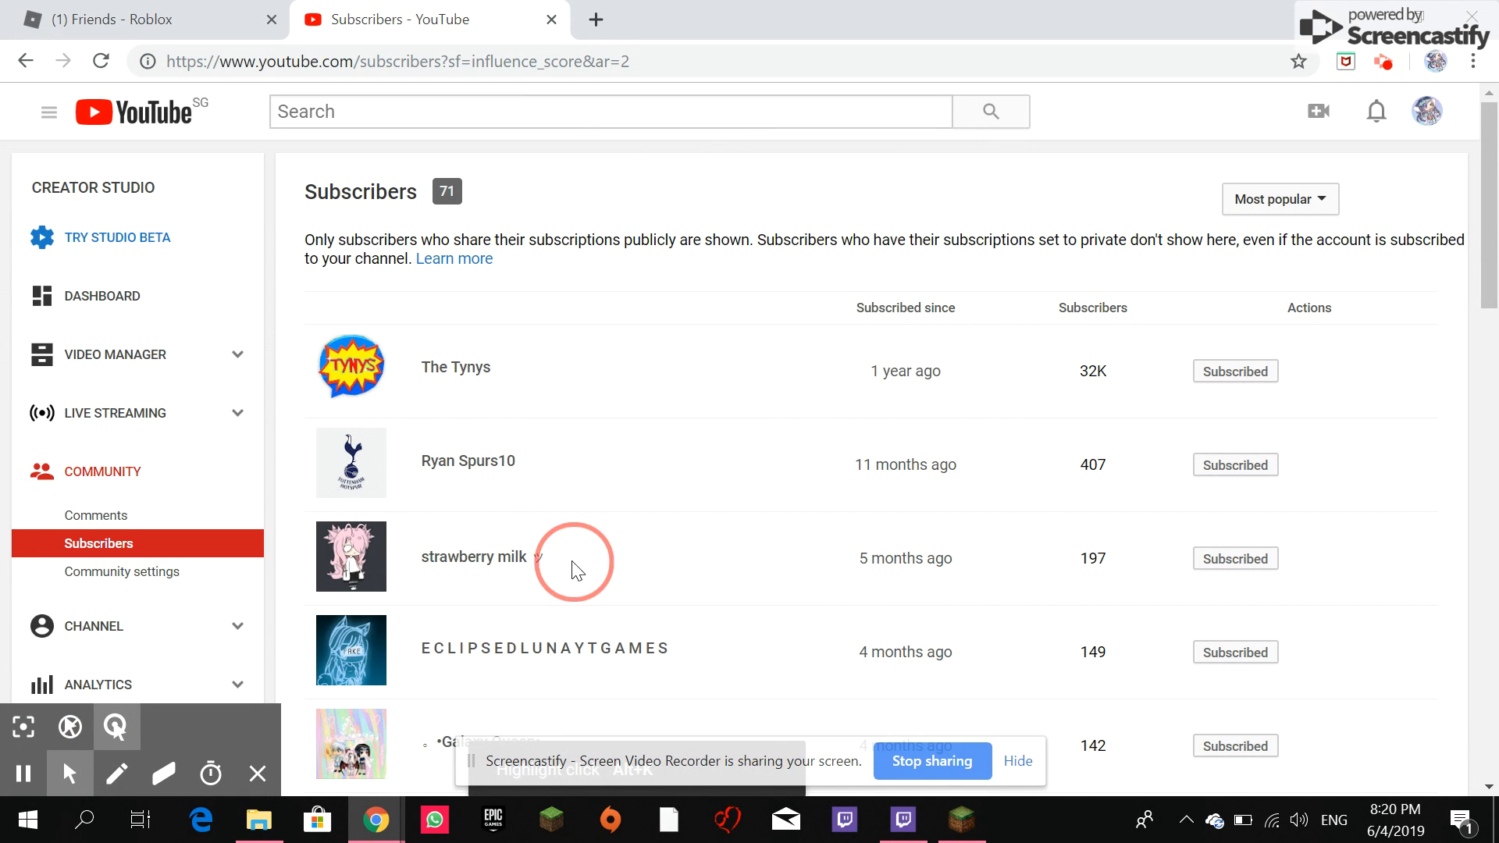
{"action": "mouse_move", "coordinate": [616, 421]}
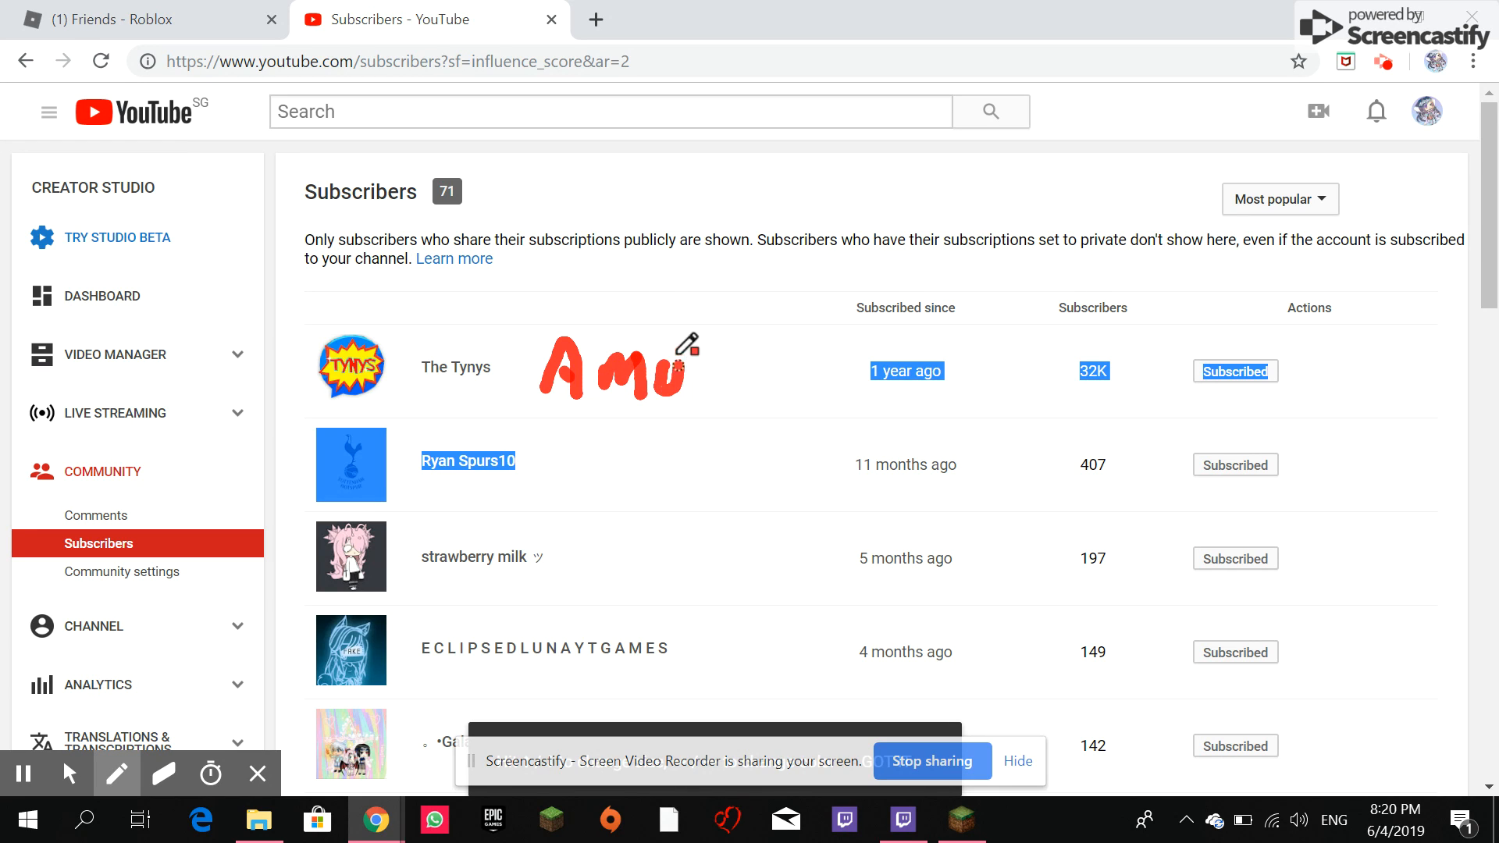
{"action": "left_click_drag", "start_coordinate": [674, 359], "coordinate": [903, 374]}
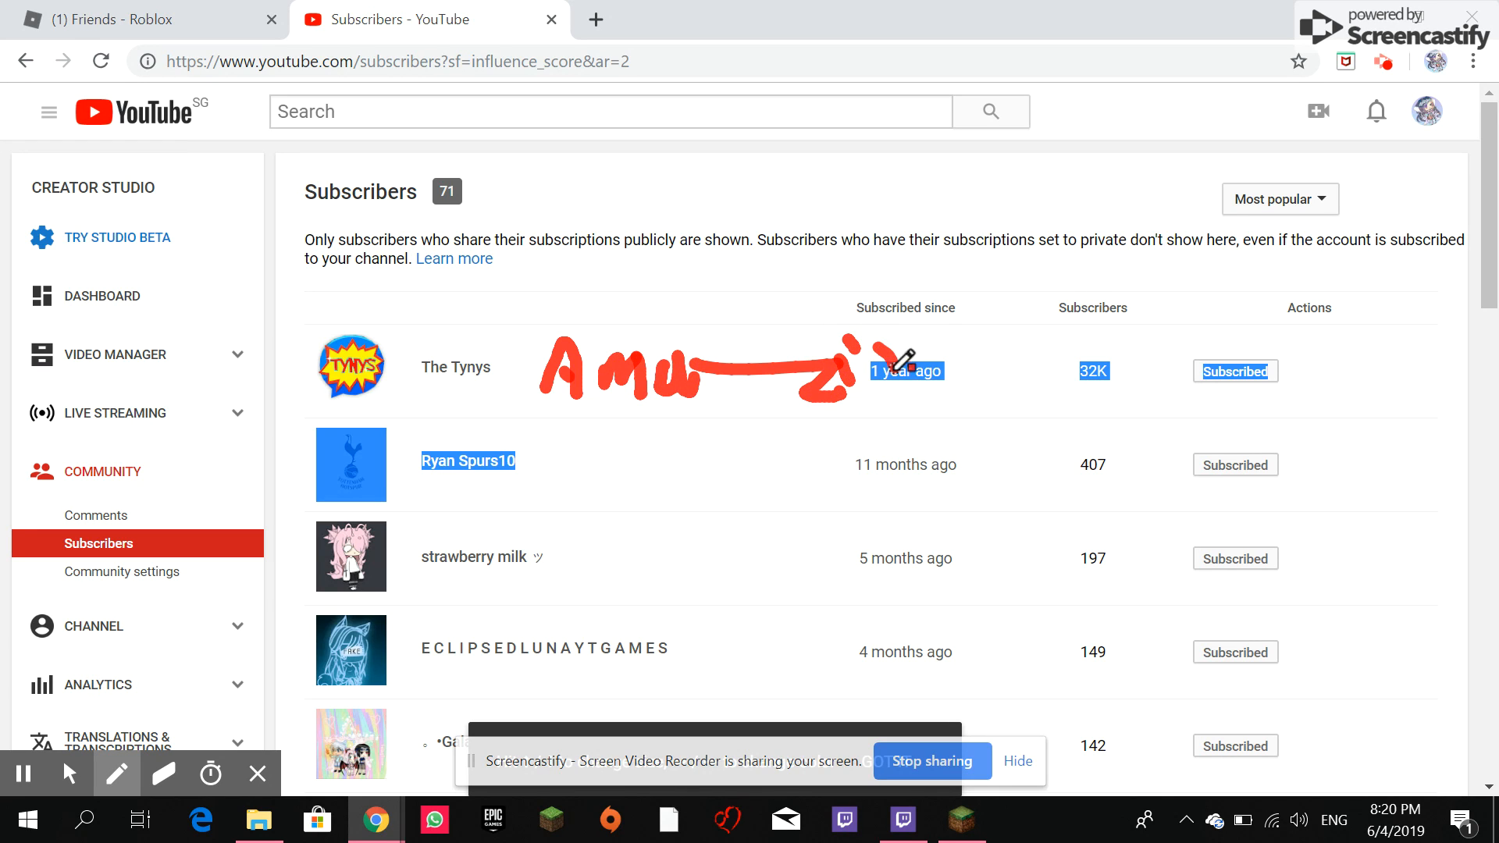